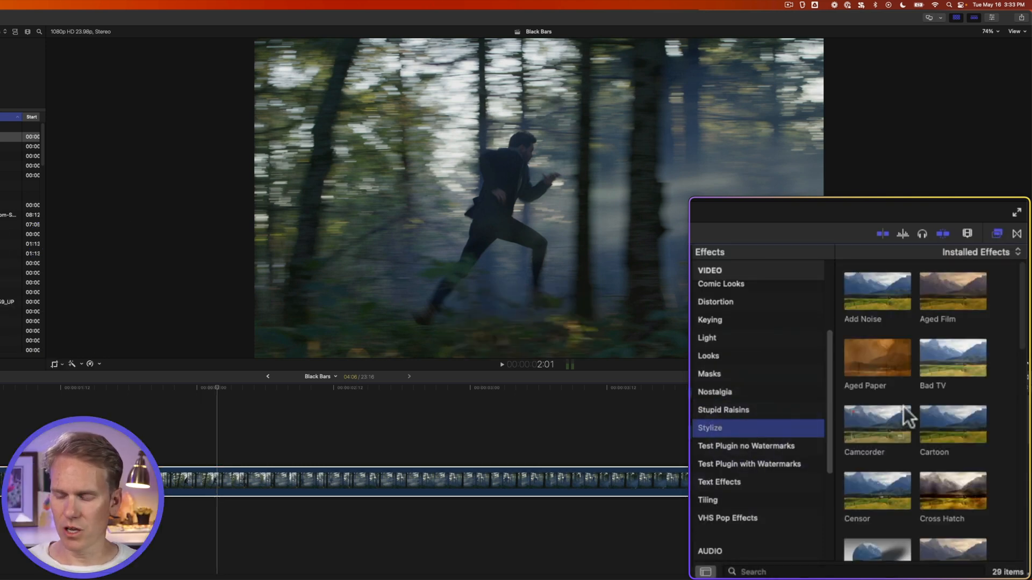
Step: Drag Letterbox from the Stylize effects onto the forest chase clip
scroll("down", 3)
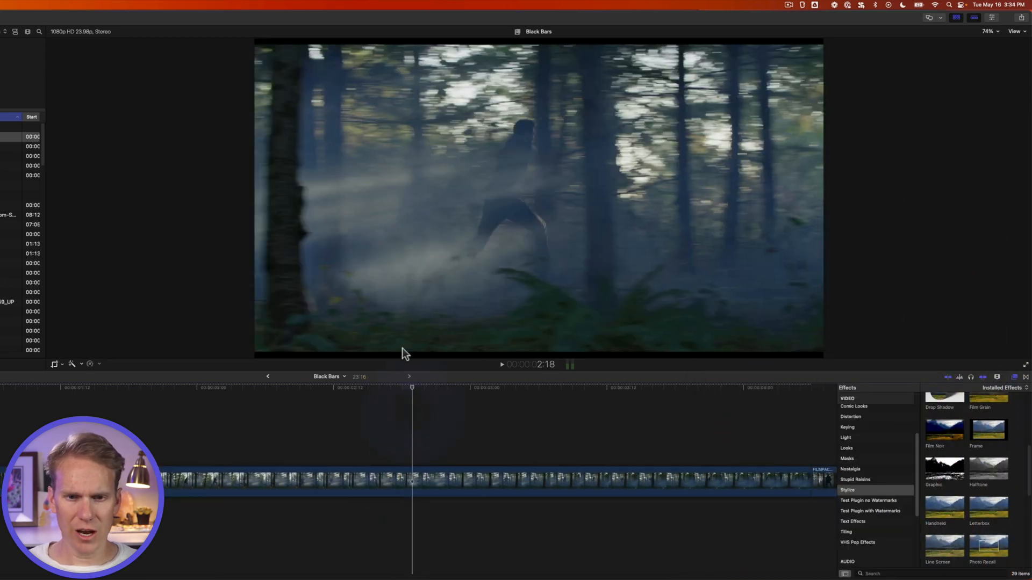
mouse_move(423, 48)
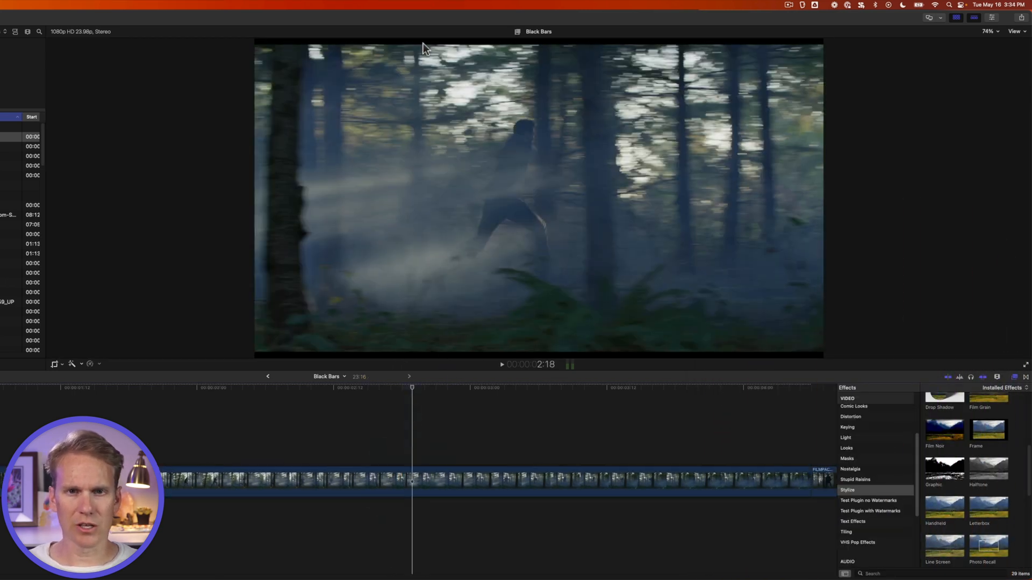
left_click(421, 477)
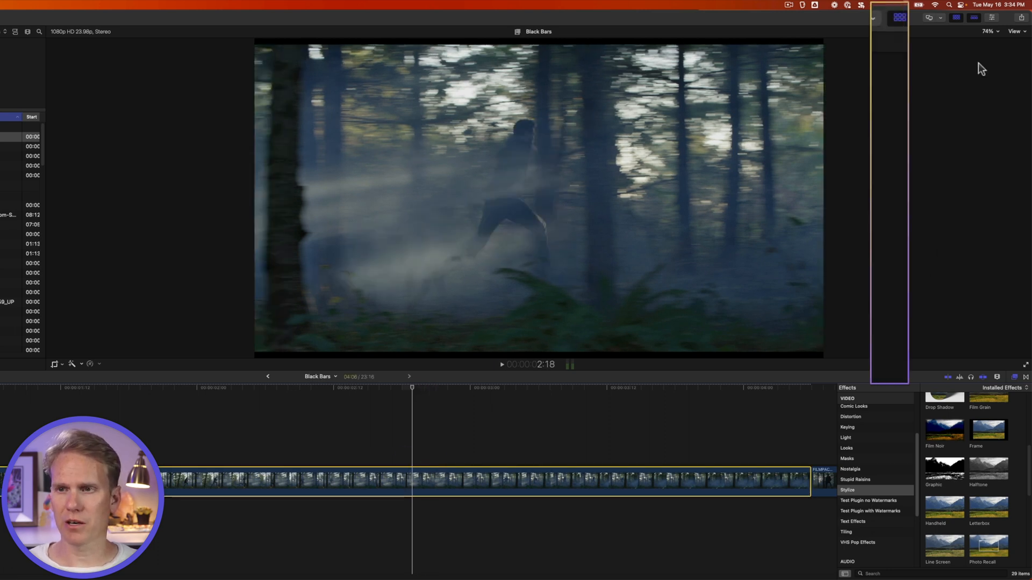
Step: Change the Letterbox Aspect Ratio in the Inspector to 2.35:1
left_click(960, 18)
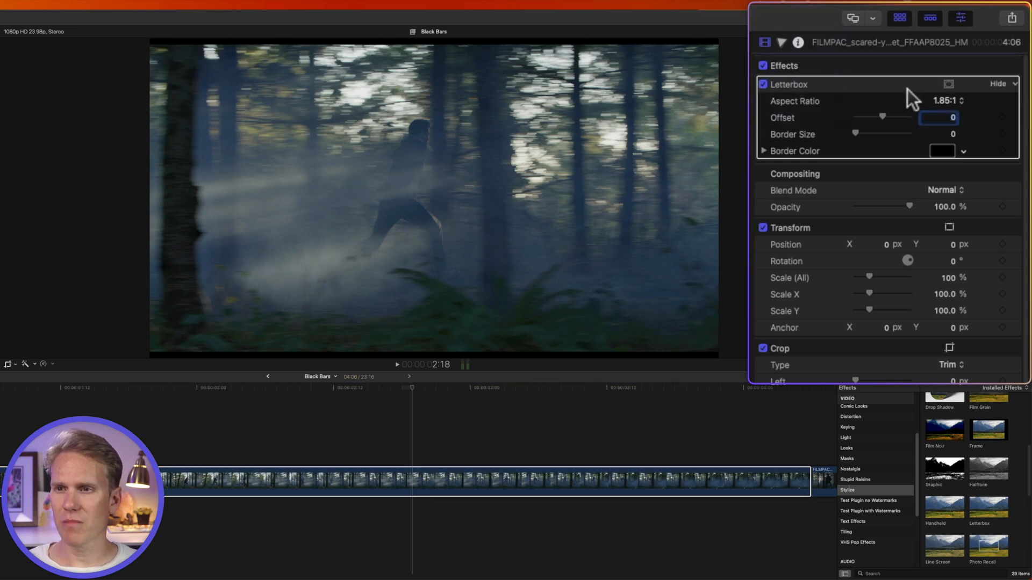
left_click(947, 100)
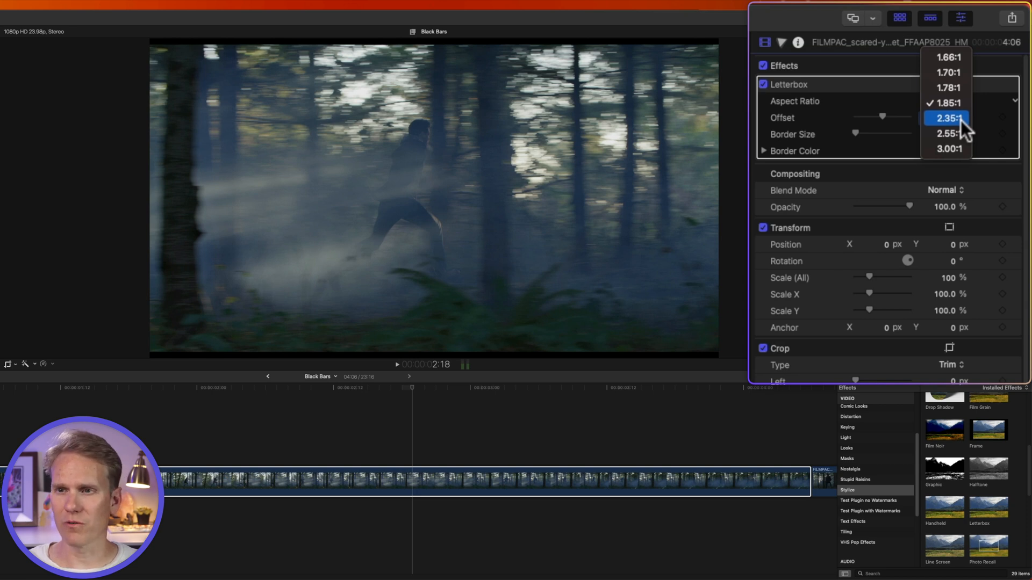
mouse_move(946, 149)
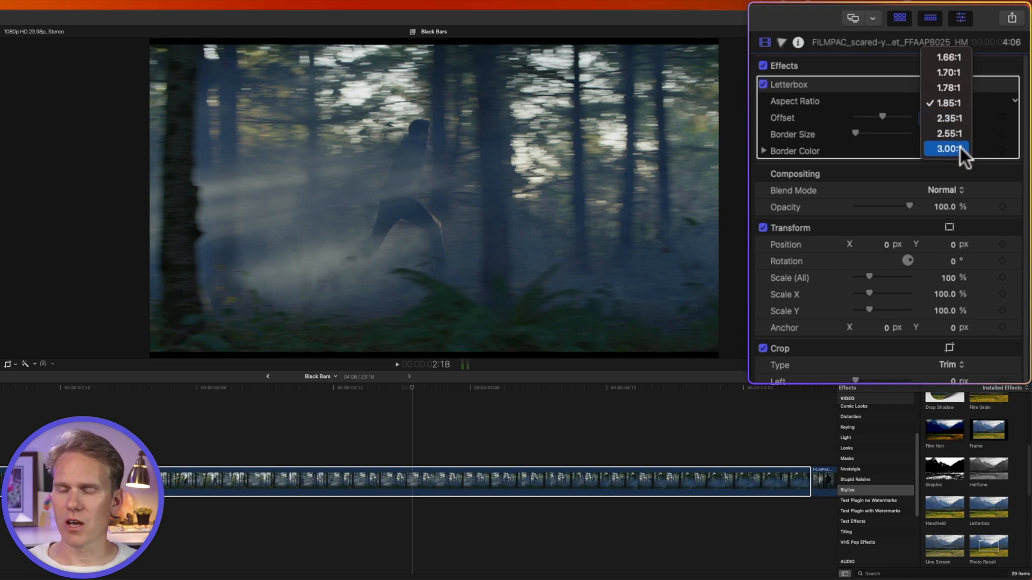
mouse_move(954, 122)
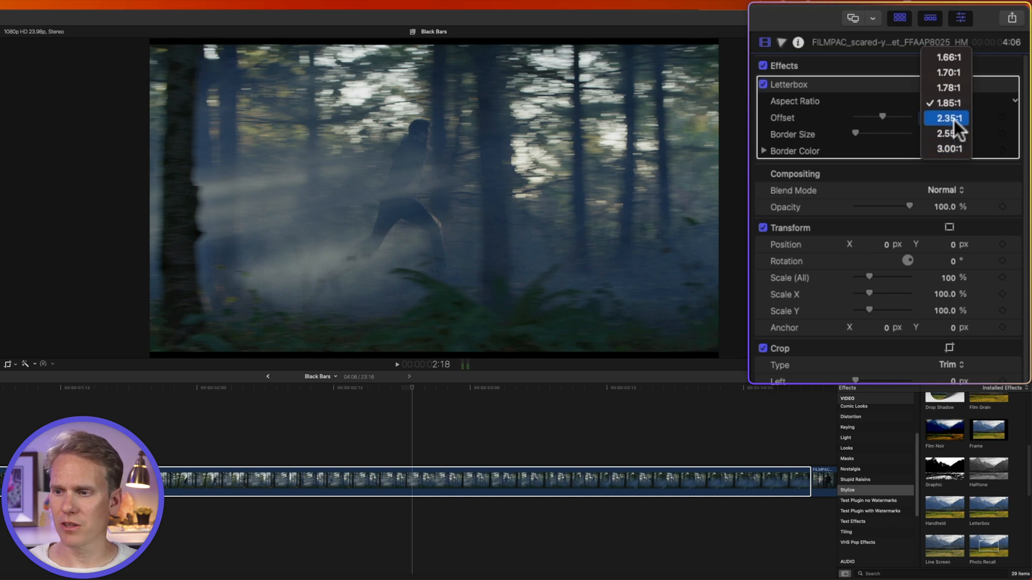
left_click(945, 118)
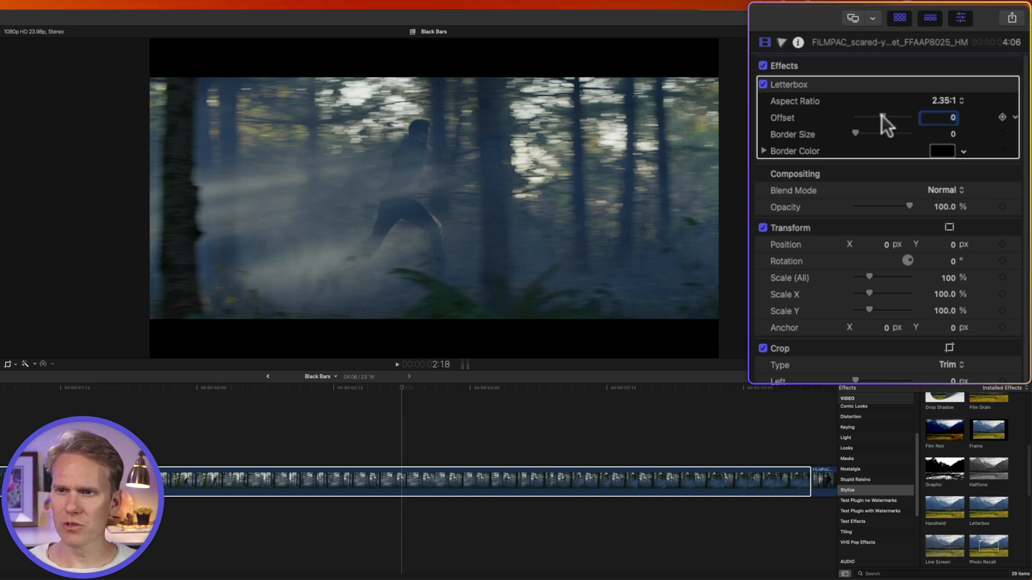
Step: Adjust the Letterbox Offset slider until it reads -0.36
left_click_drag(902, 118, 868, 122)
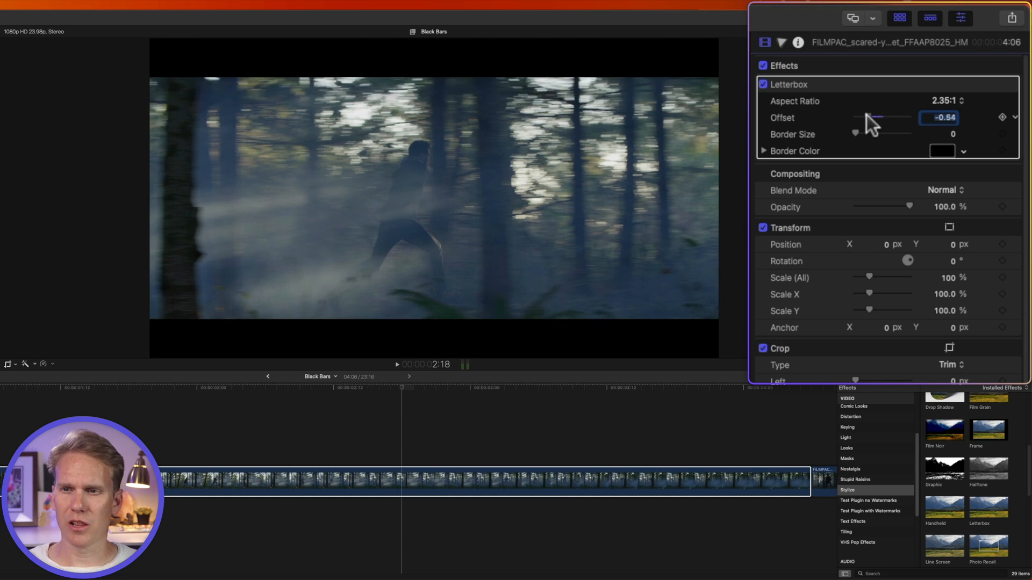
left_click_drag(868, 122, 891, 122)
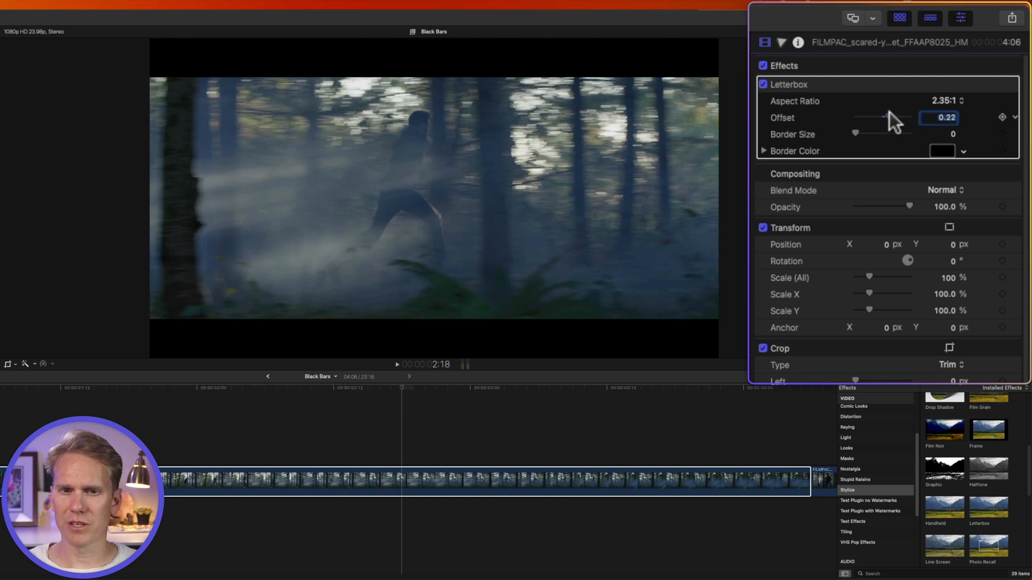
left_click_drag(889, 117, 876, 118)
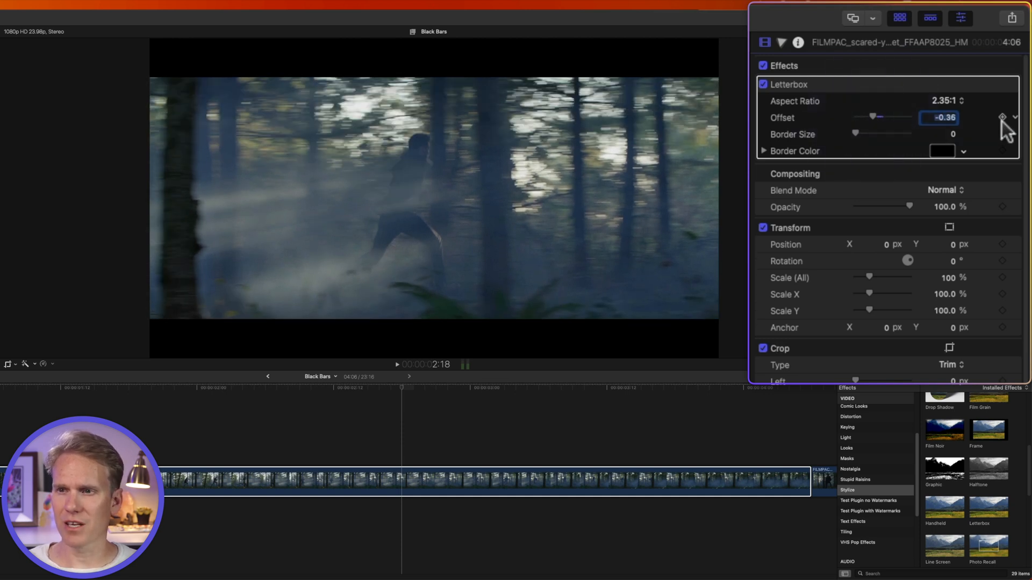
mouse_move(1017, 118)
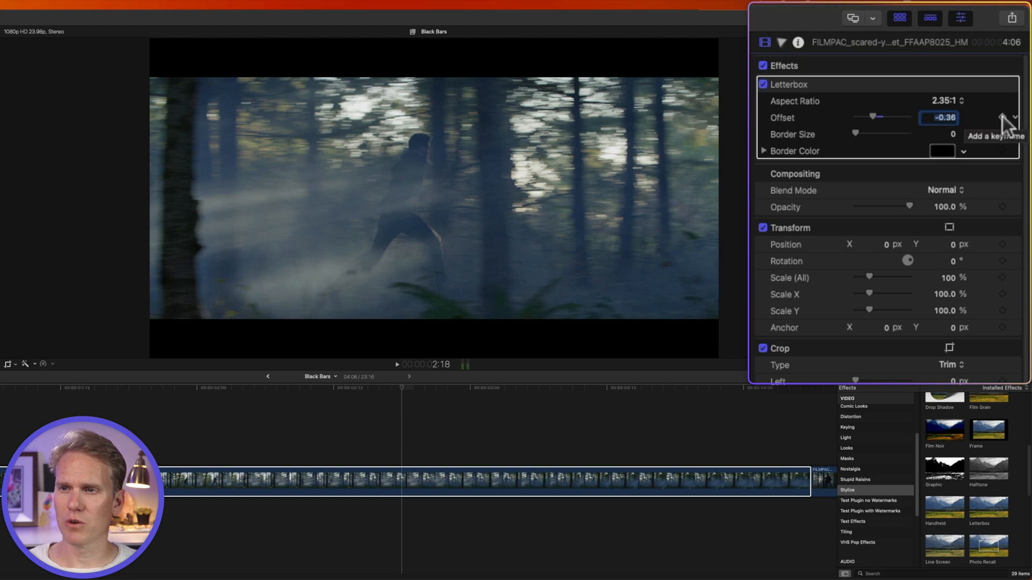
Step: Try the Border Size up to 10, then return it to 0
left_click_drag(855, 134, 862, 135)
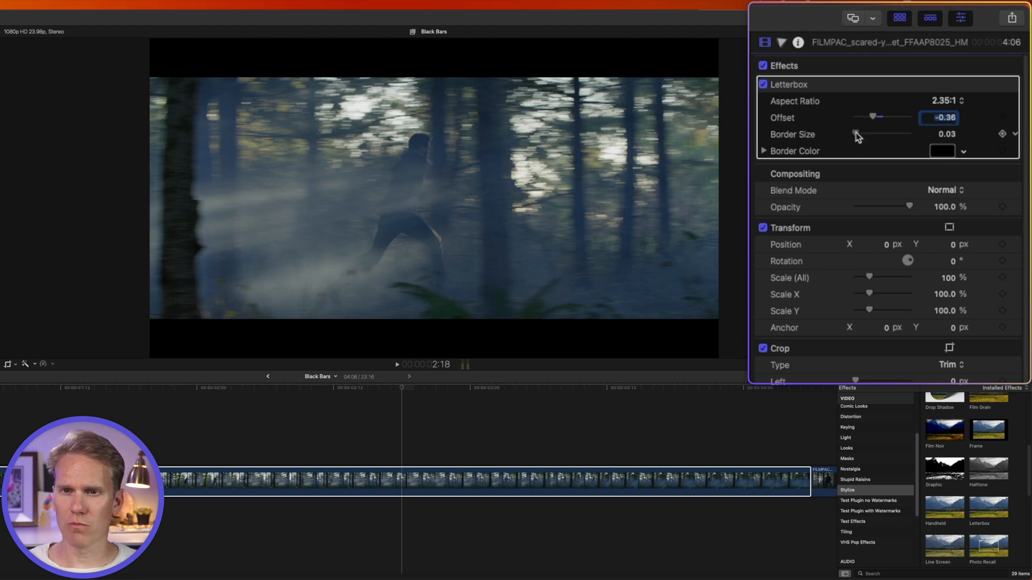
left_click_drag(859, 135, 909, 135)
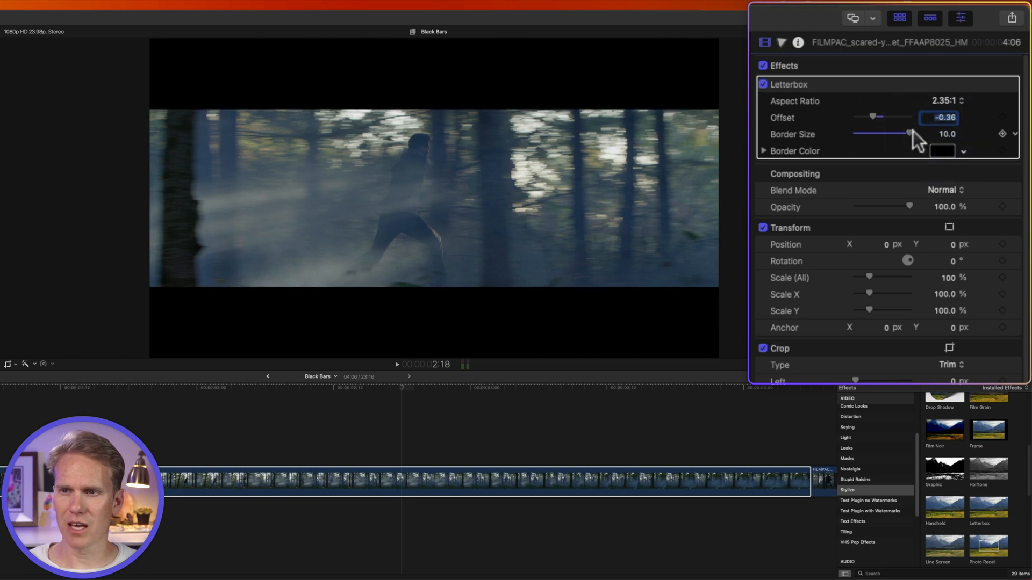
left_click_drag(908, 134, 875, 134)
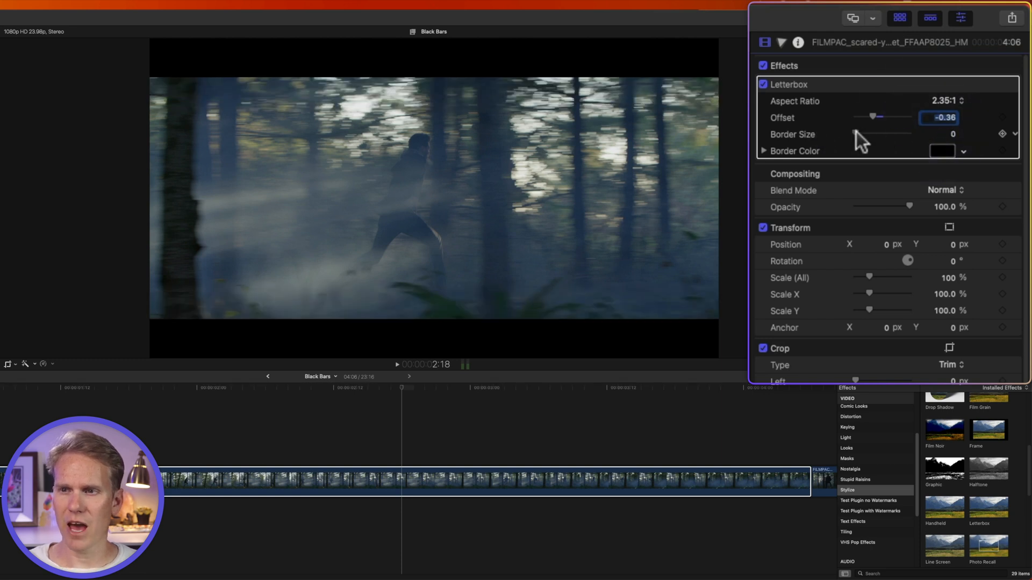
Step: Drag the Letterbox Border Size up to 10 for a thick purple border
left_click_drag(862, 134, 876, 134)
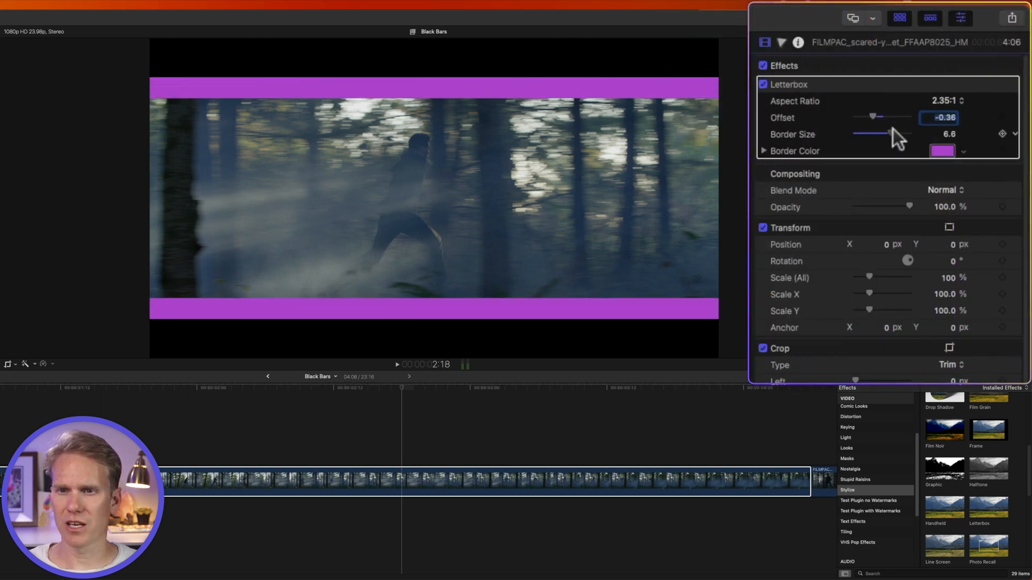
left_click_drag(885, 134, 911, 134)
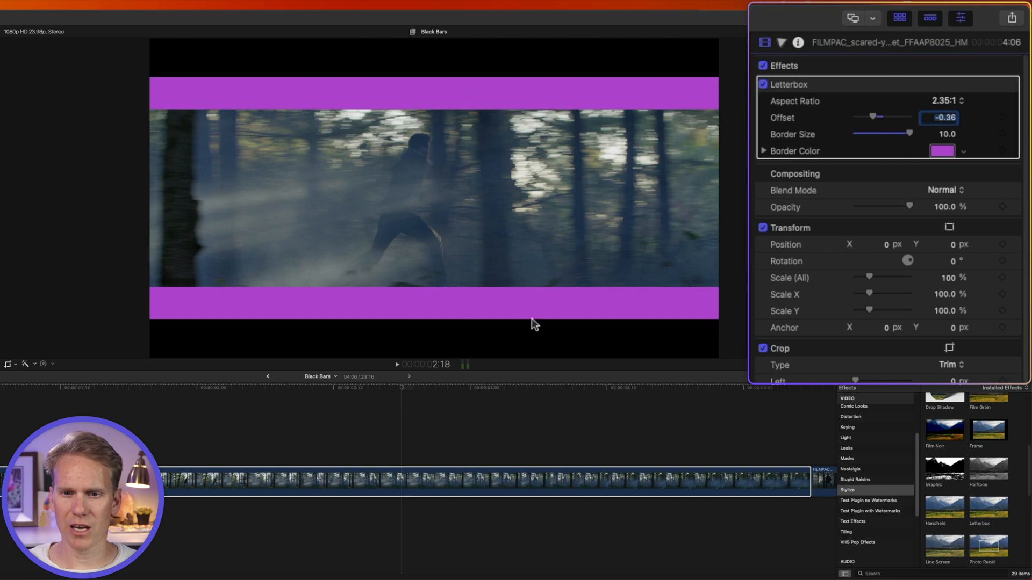
mouse_move(639, 95)
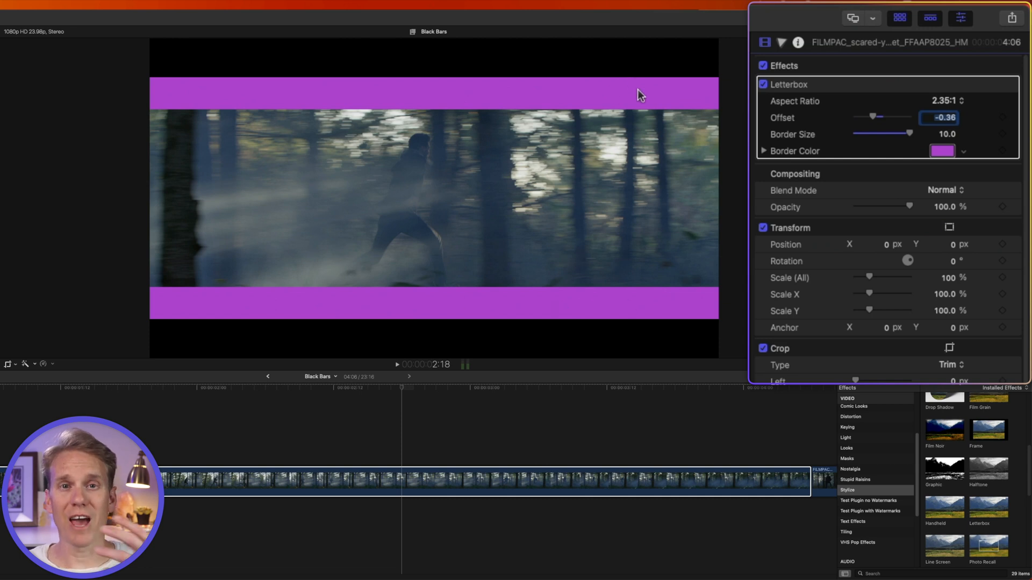
left_click_drag(905, 134, 859, 134)
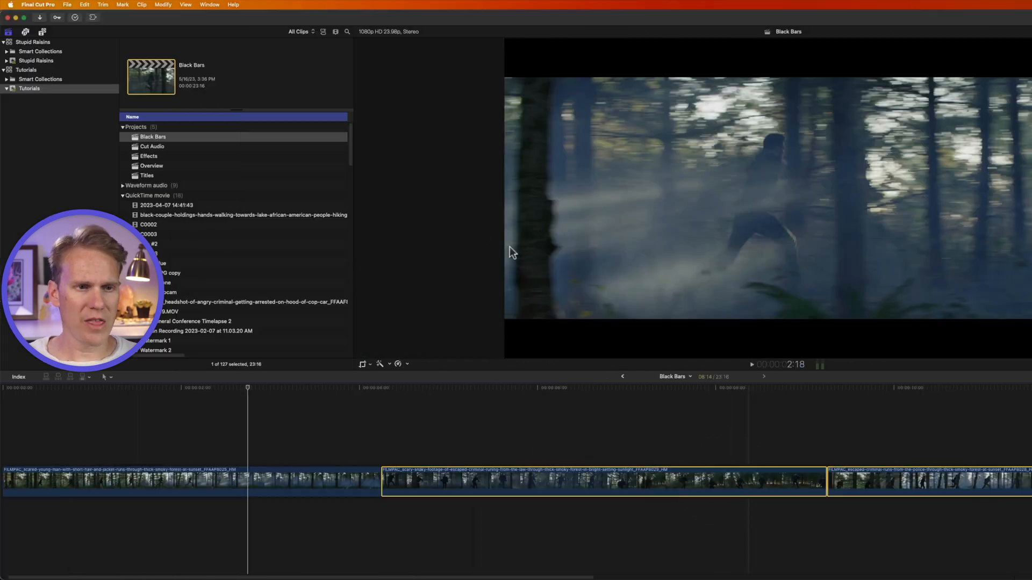
Step: Use Paste Attributes (Shift-Cmd-V) to paste Letterbox onto both following clips
left_click(84, 4)
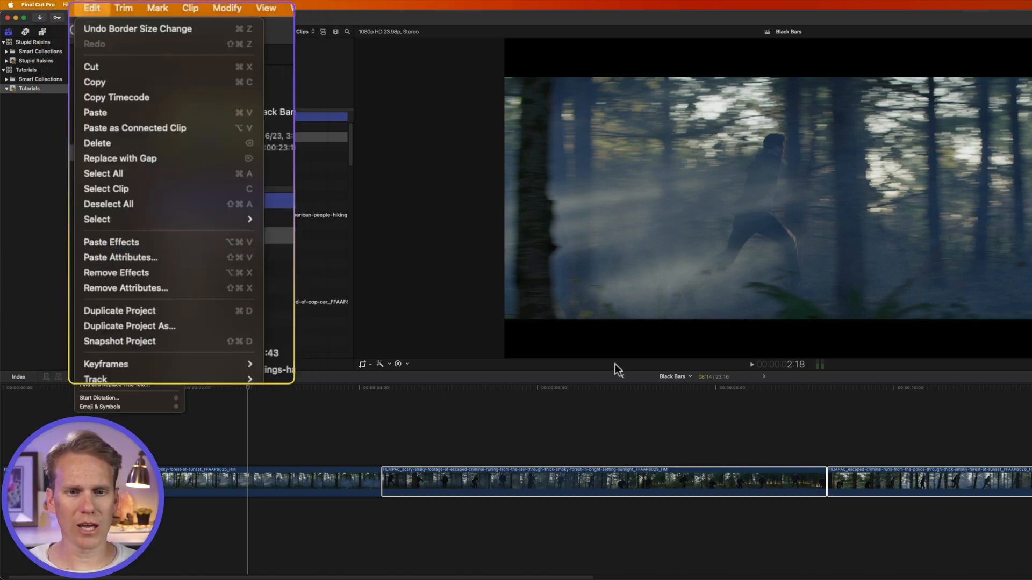
key("shift+cmd+v")
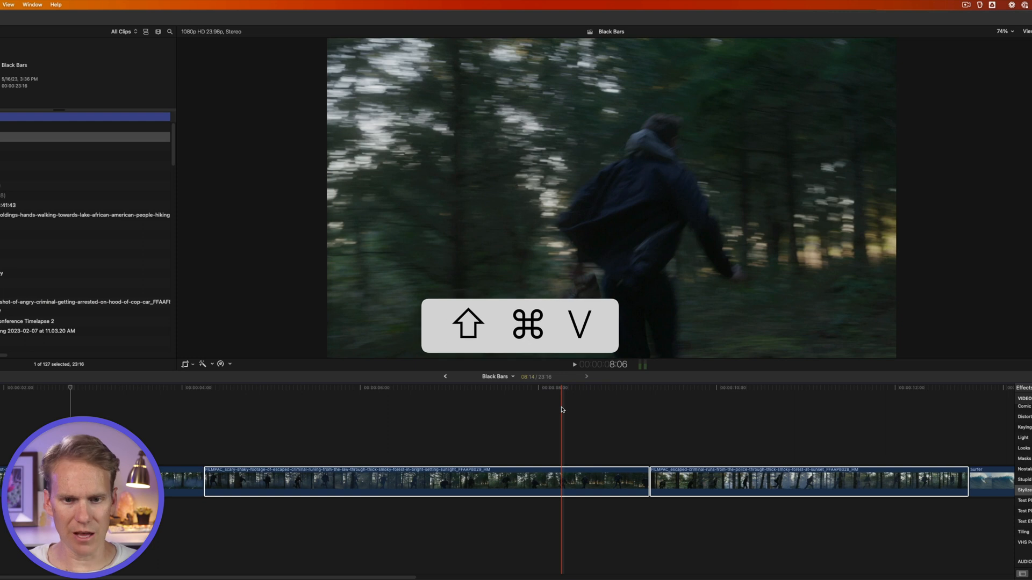
key("shift+cmd+v")
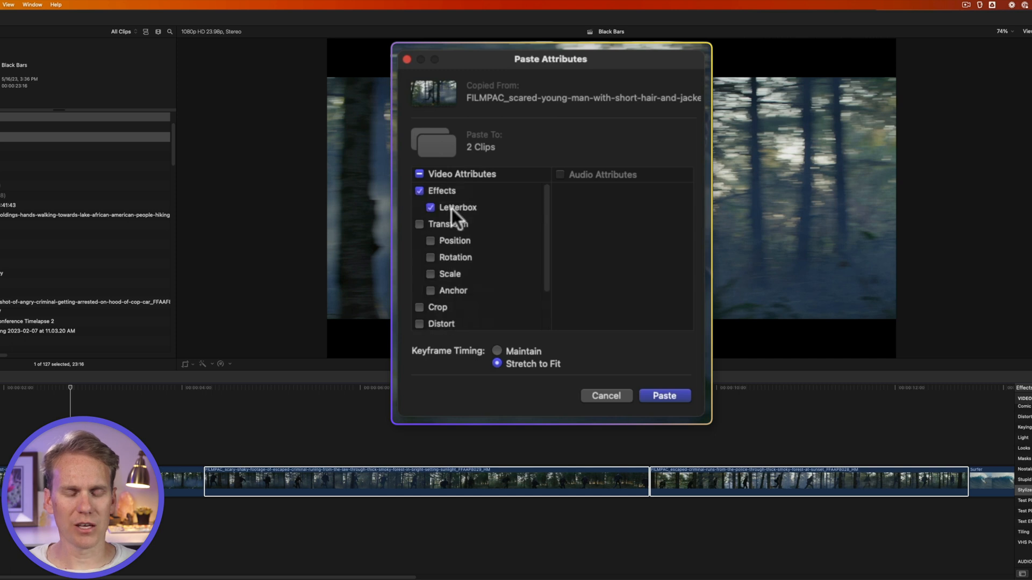
mouse_move(664, 396)
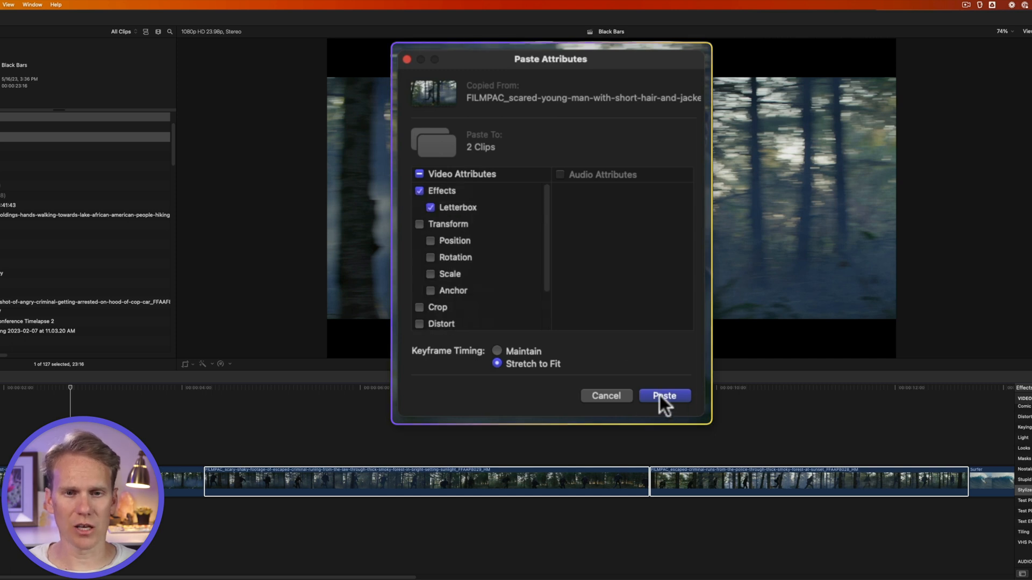
left_click(665, 396)
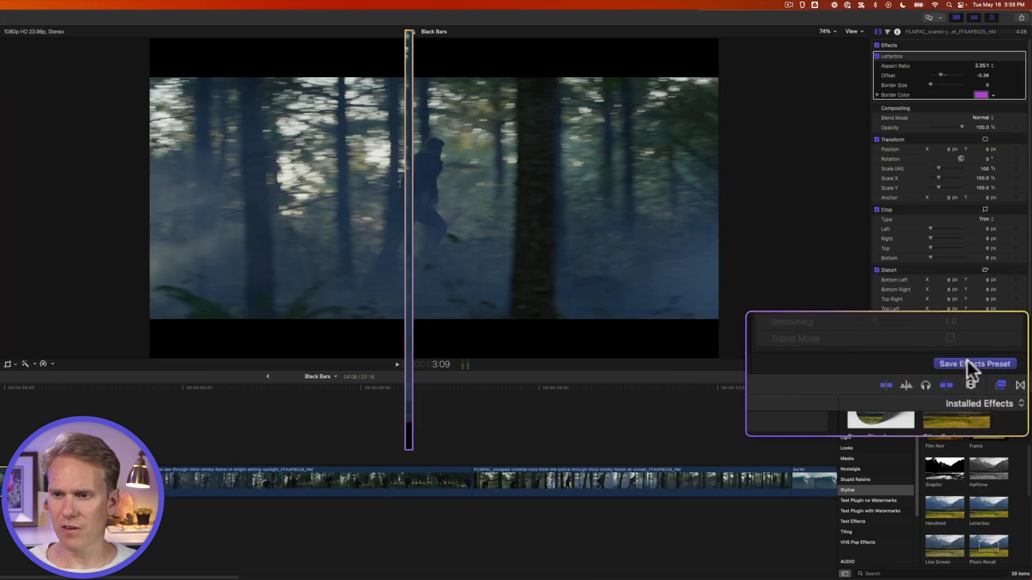
Step: Save the Letterbox effect as preset 'Dylan's Letterbox' in the Stupid Raisins category
left_click(974, 363)
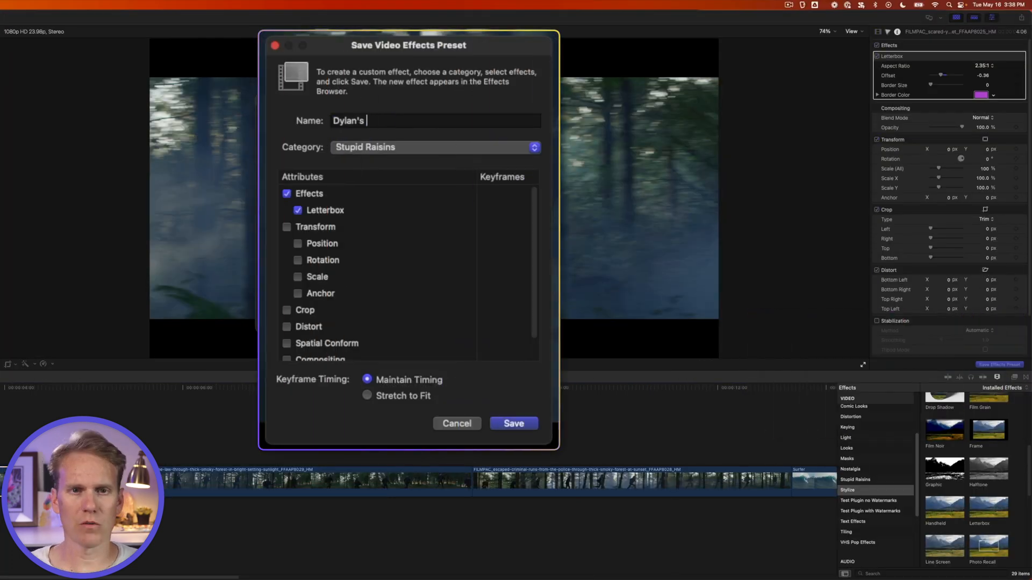
type("Letterbox")
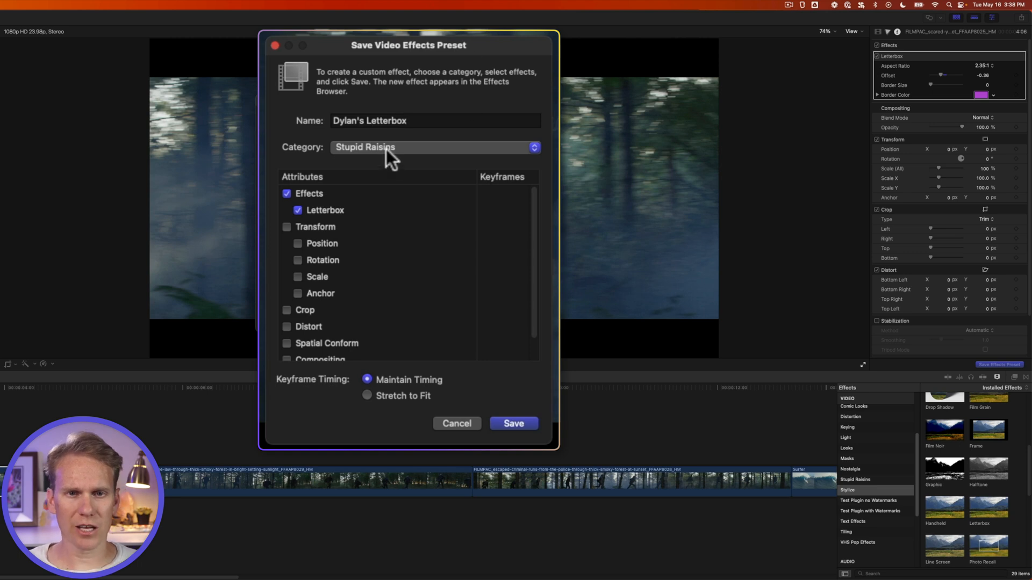
left_click(434, 120)
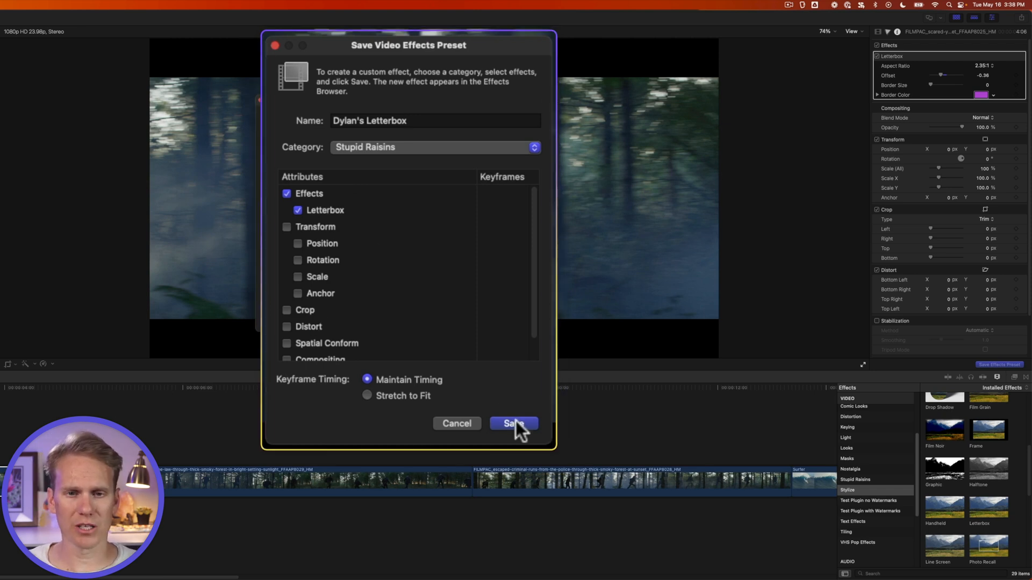
left_click(513, 423)
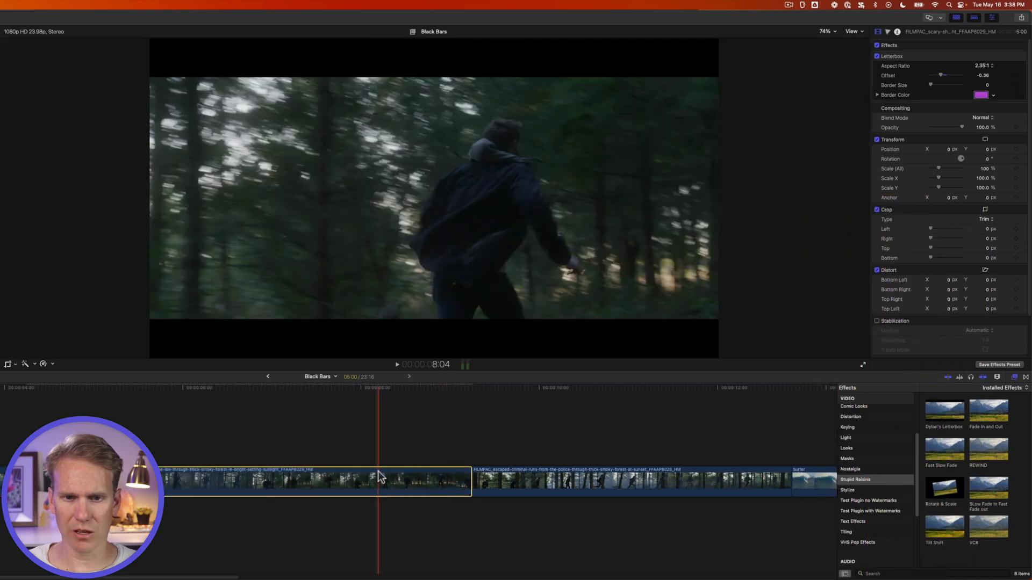
Step: Select the next forest clip in the timeline
left_click(625, 481)
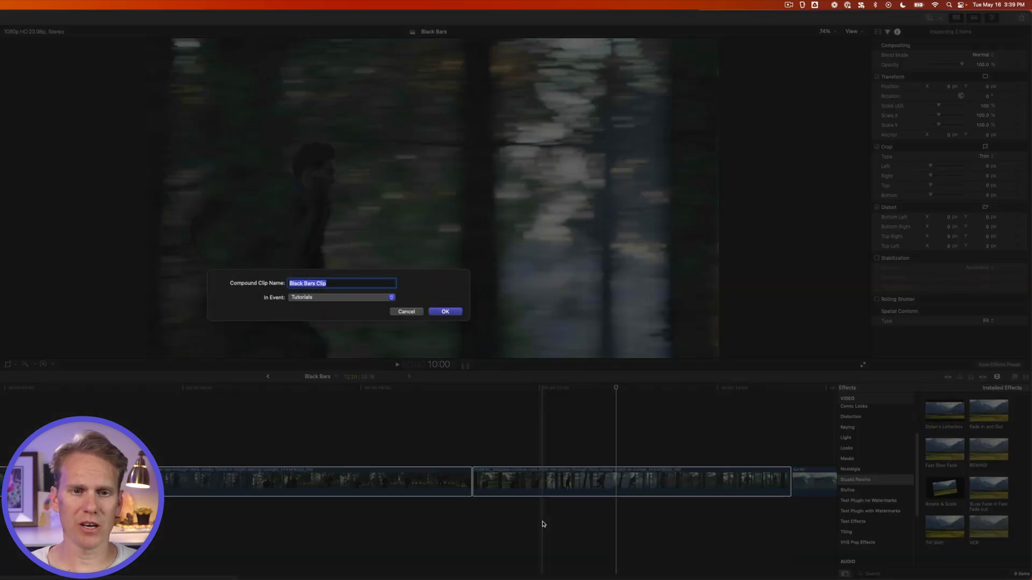
Step: Confirm the 'Black Bars Clip' compound clip and apply Letterbox at 1.85:1
left_click(445, 311)
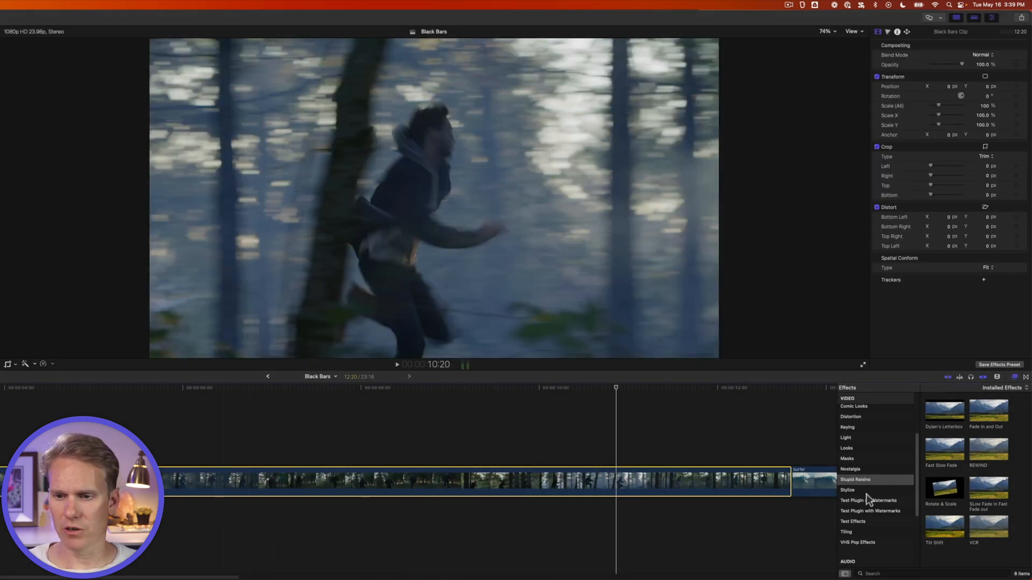
left_click(847, 490)
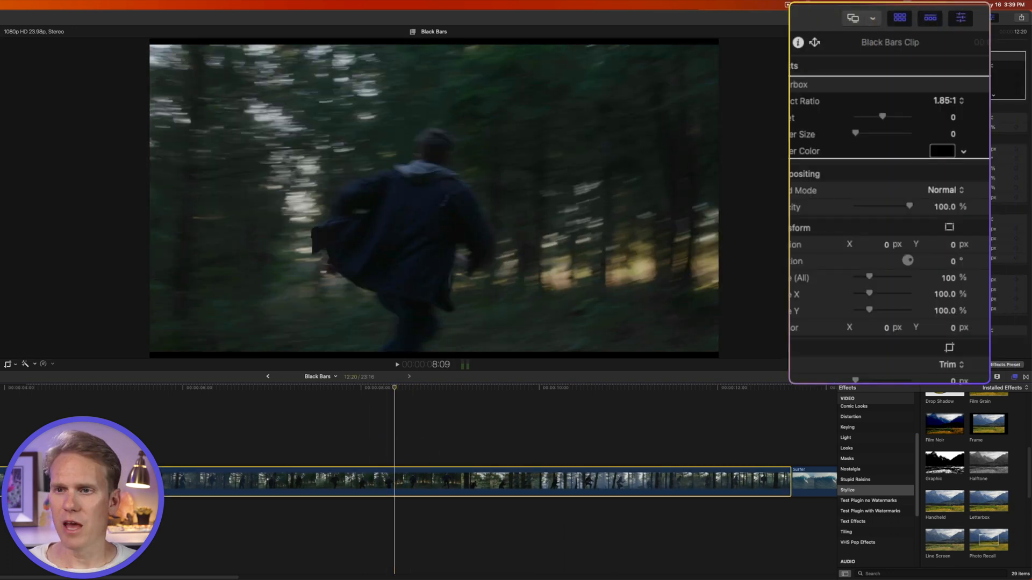
left_click(946, 101)
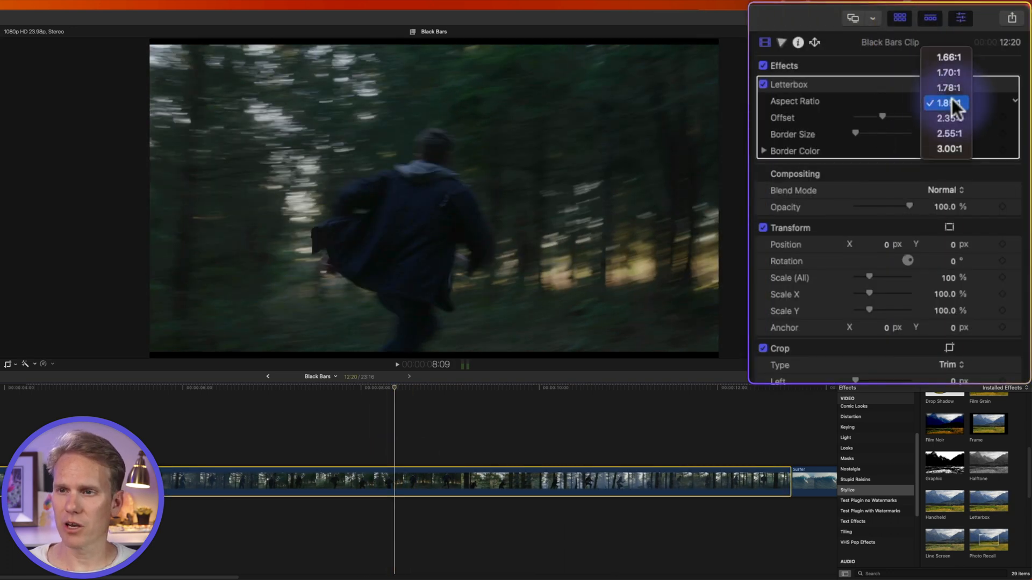
left_click(947, 118)
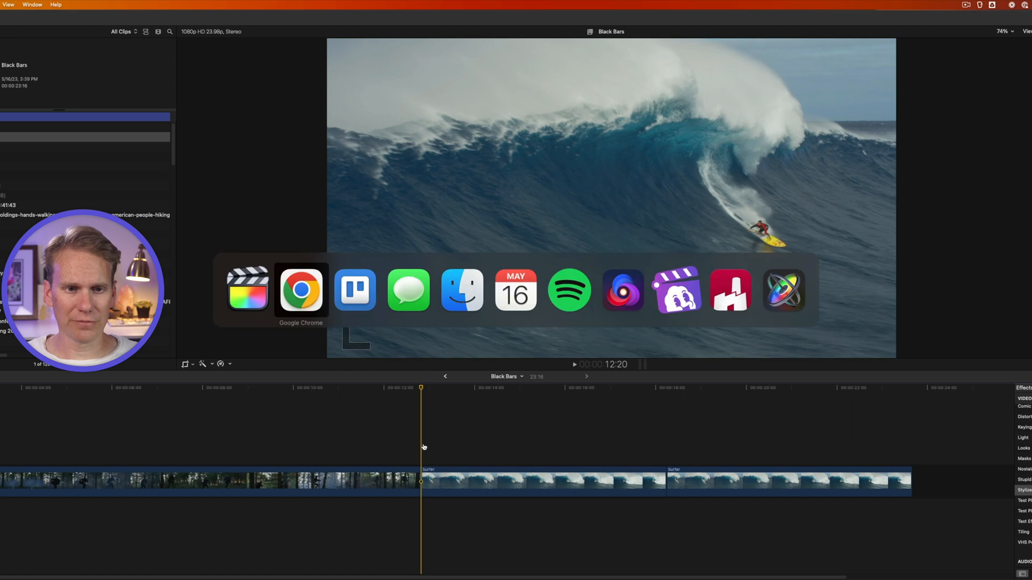
left_click(301, 290)
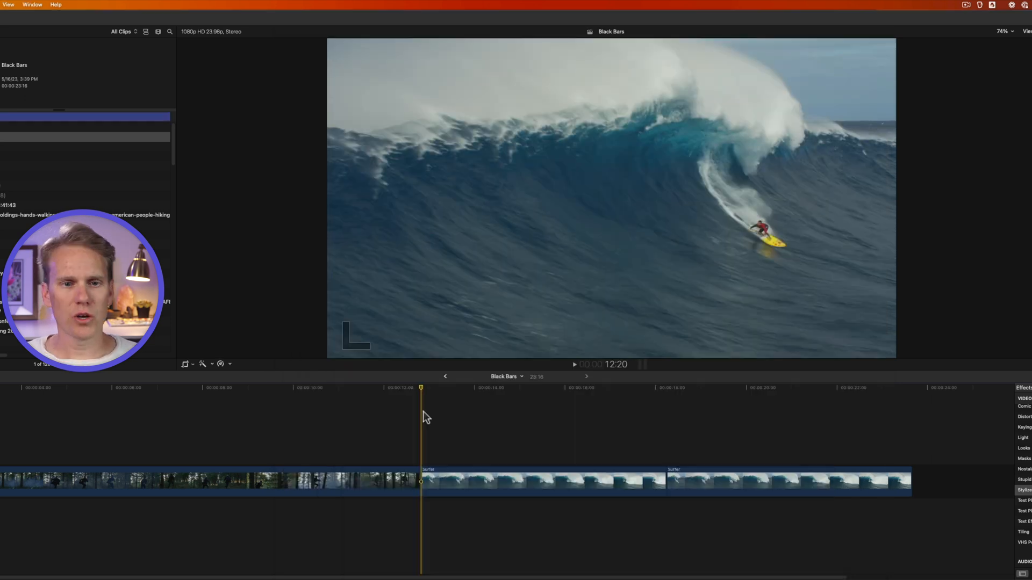
mouse_move(387, 380)
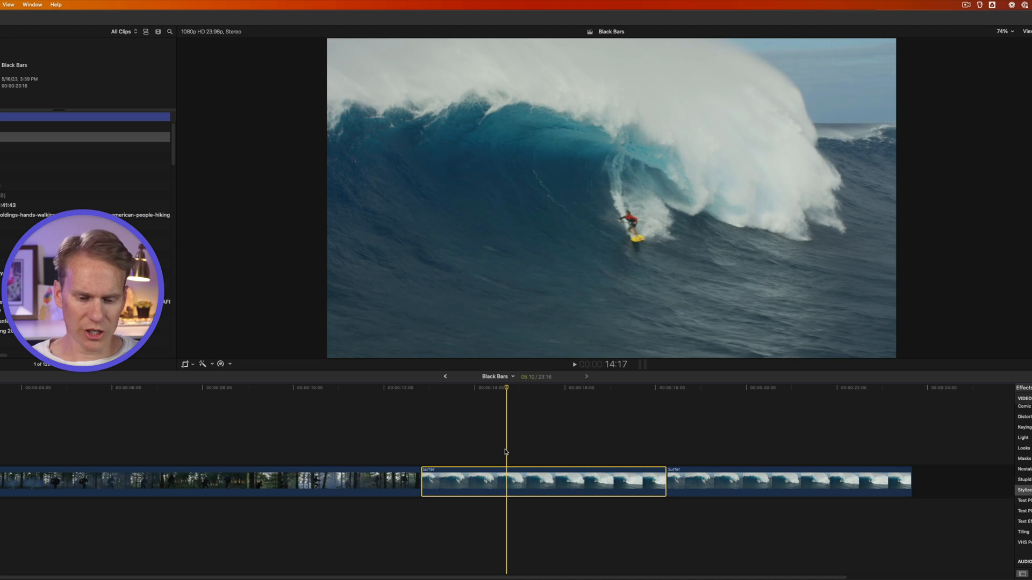
Step: Start a new project with a Custom video format and enter width 3840
key("cmd+n")
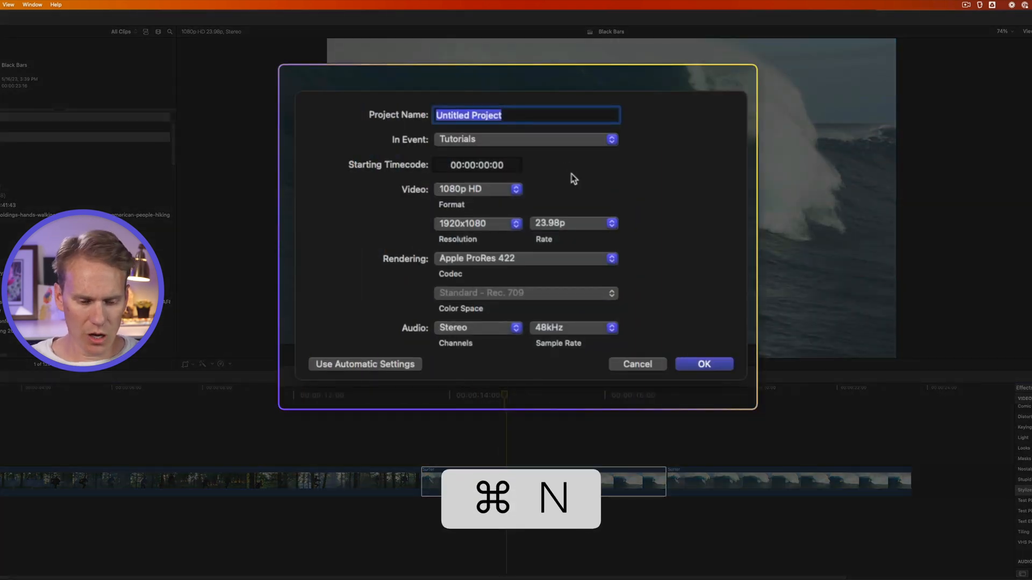
left_click(478, 190)
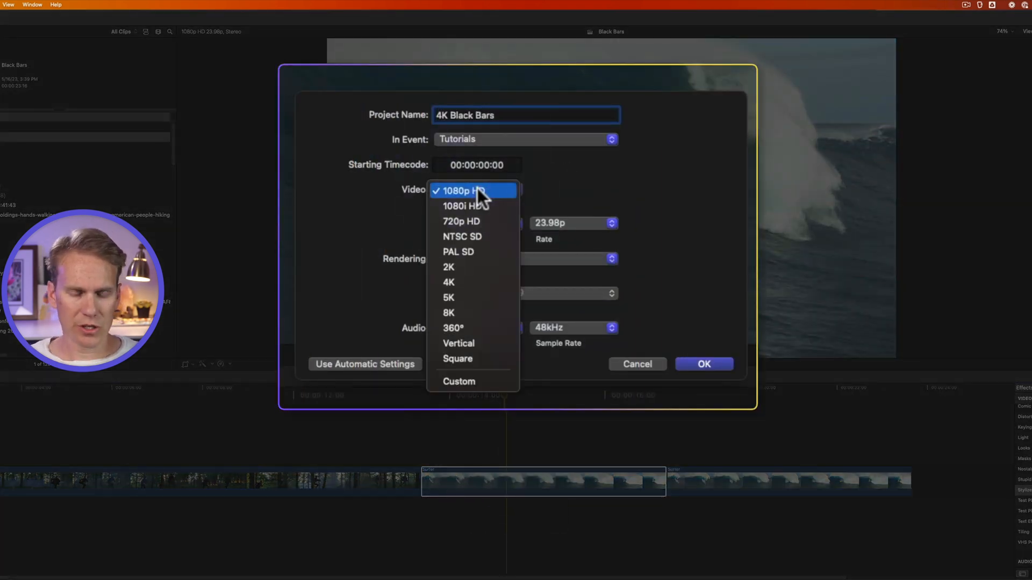
left_click(458, 381)
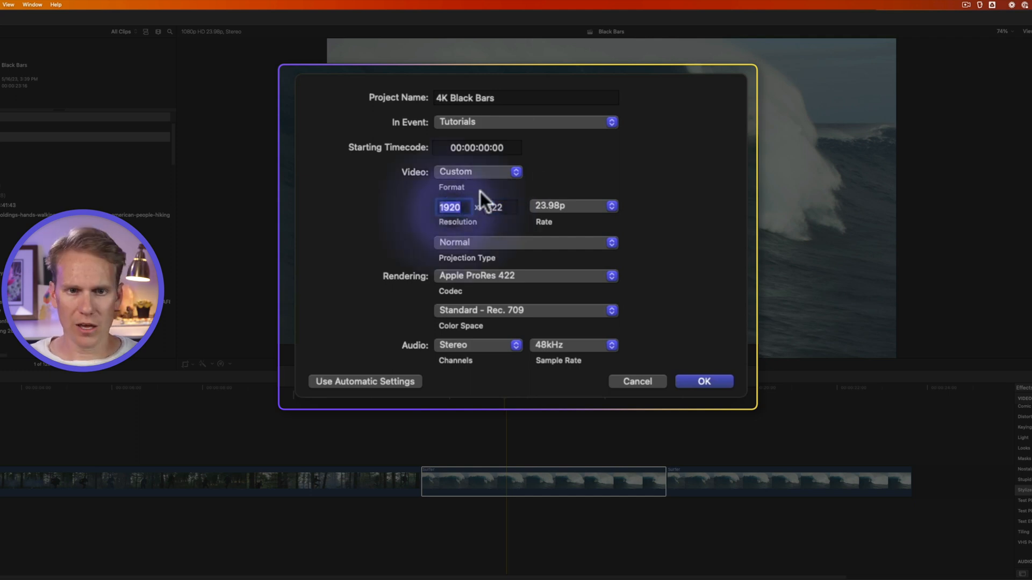
type("384")
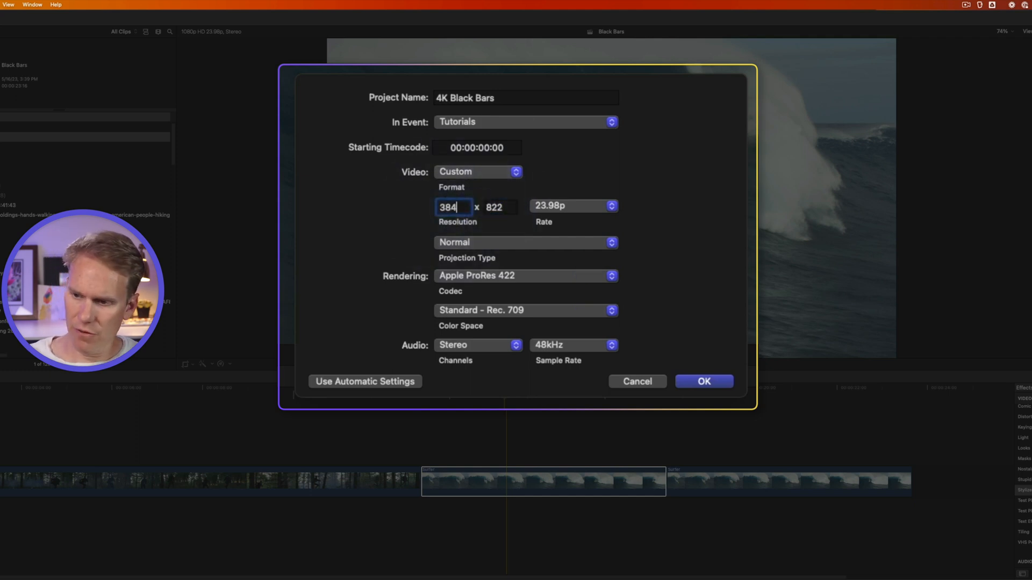
Step: Enter height 1644, create the project, and check its Spatial Conform type
type("1644")
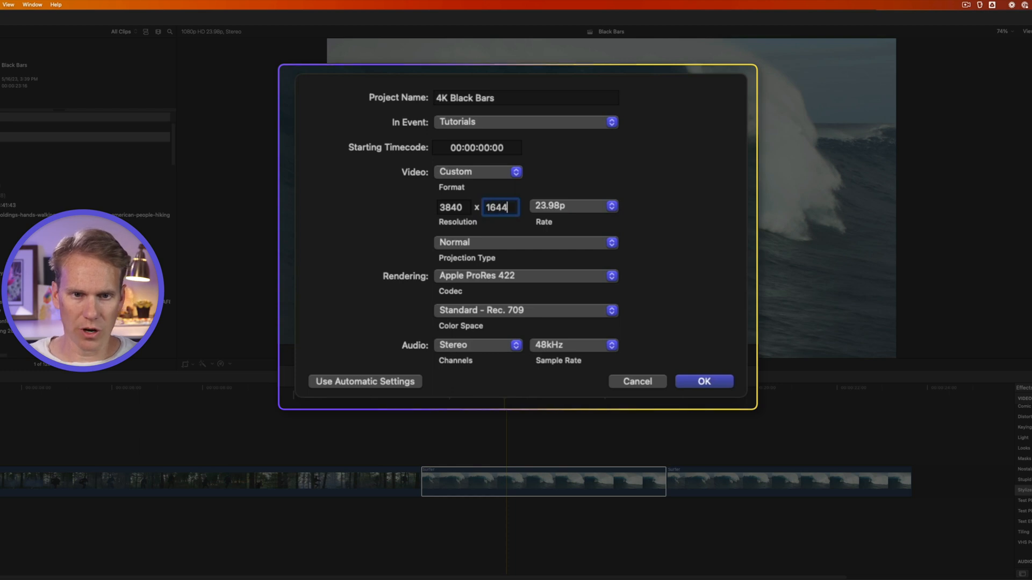
left_click(704, 381)
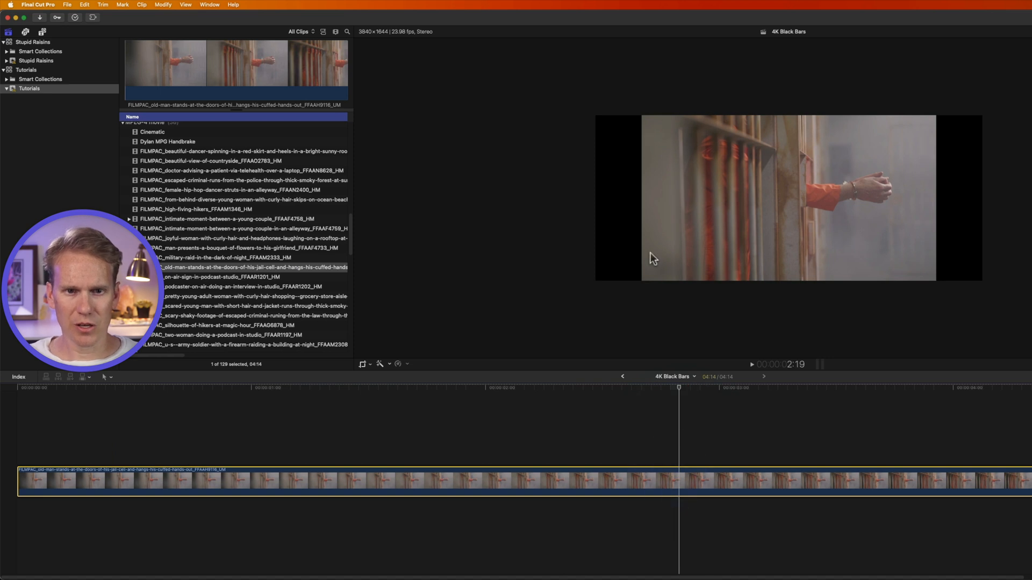
mouse_move(885, 186)
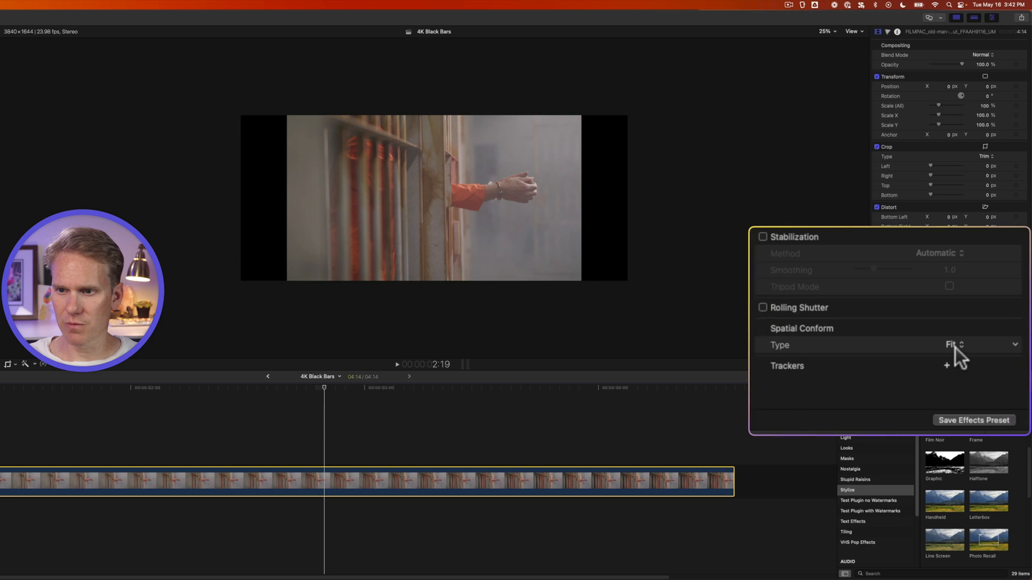
left_click(953, 344)
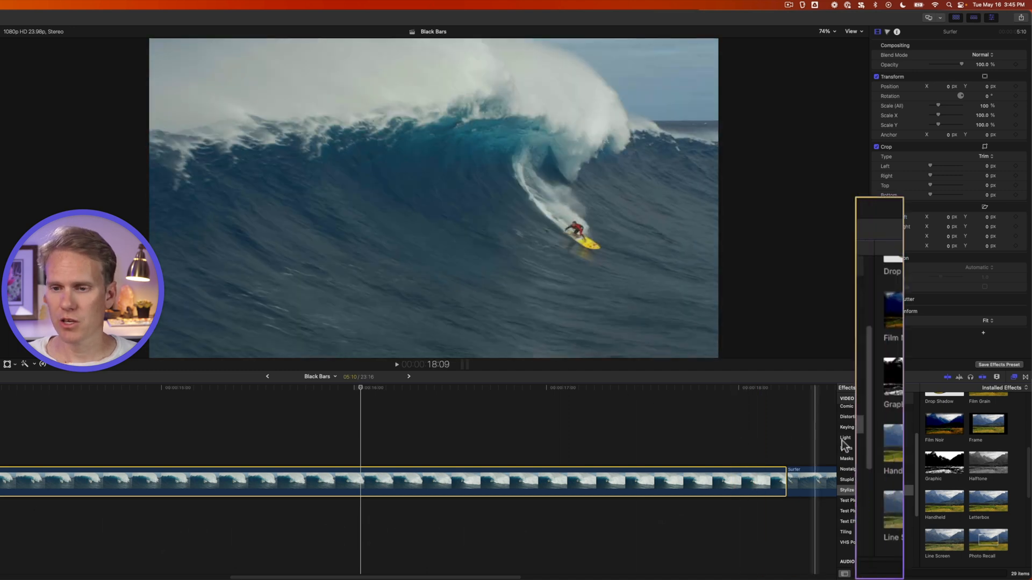
Step: Apply a Shape Mask to the surfer clip with radius 1920 × 800
left_click(847, 459)
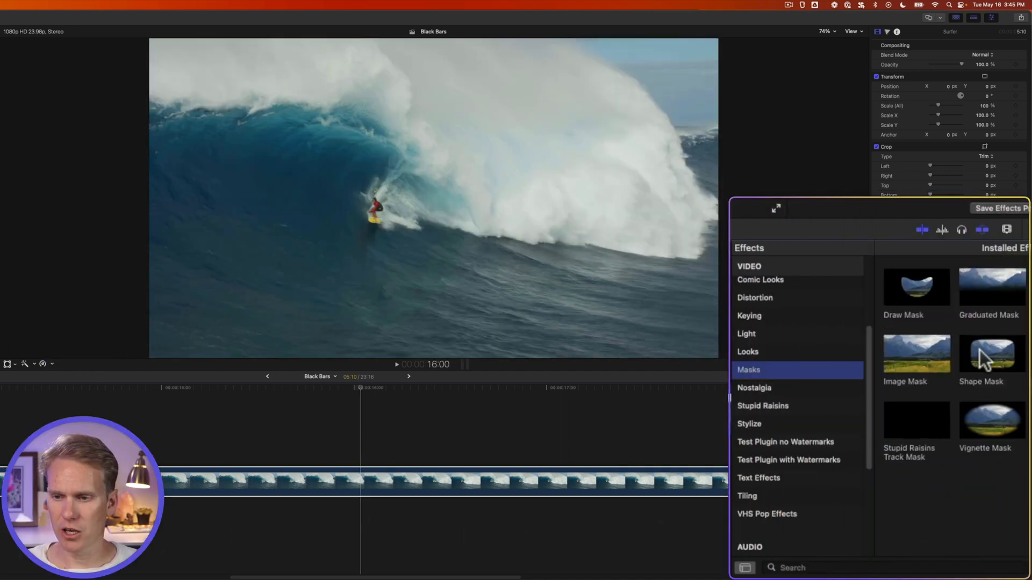
double_click(991, 354)
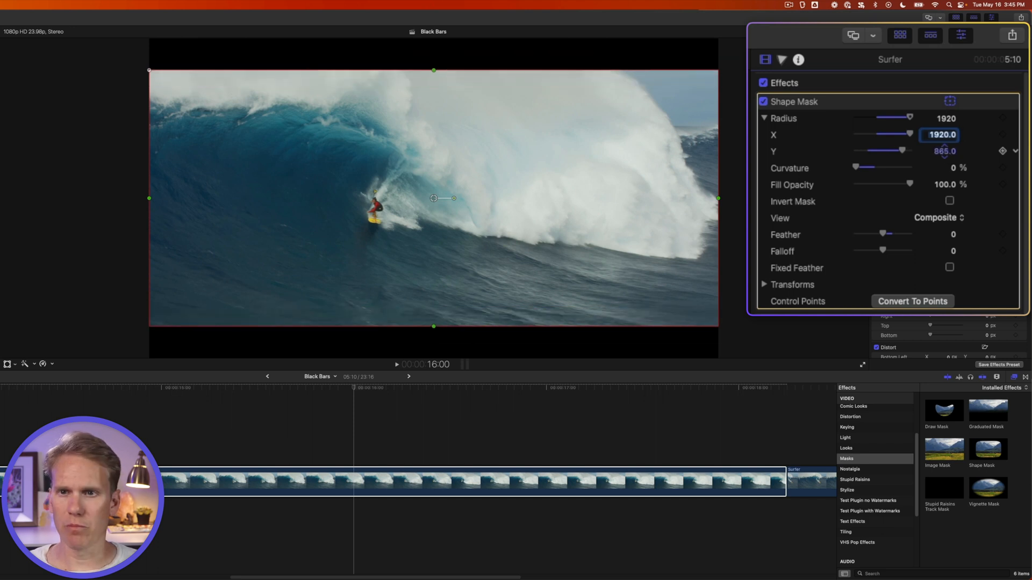
left_click(942, 152)
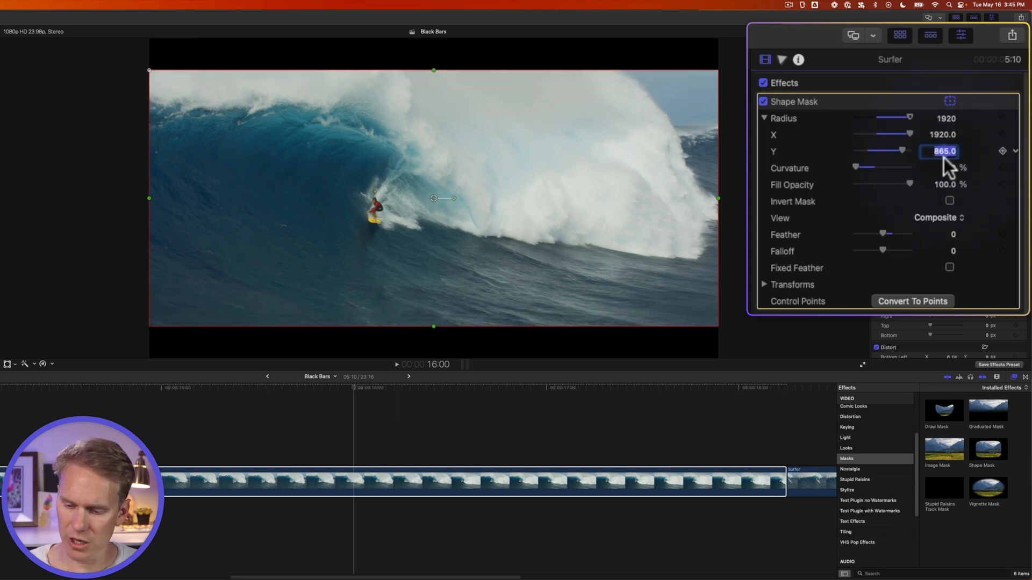
type("800.0")
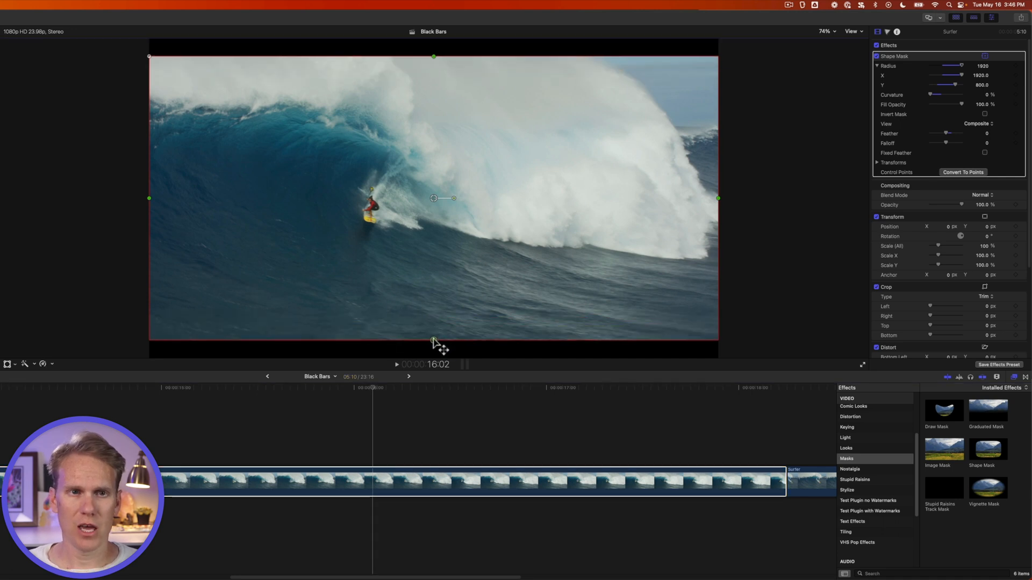
left_click_drag(434, 343, 434, 329)
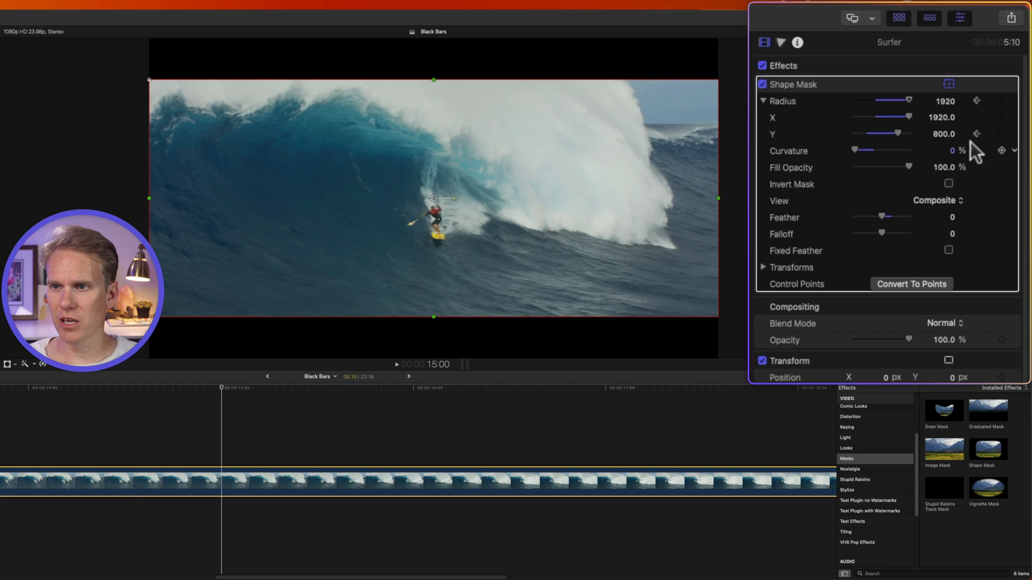
Step: Keyframe the Shape Mask radius and retime the keyframe along the clip
left_click(978, 101)
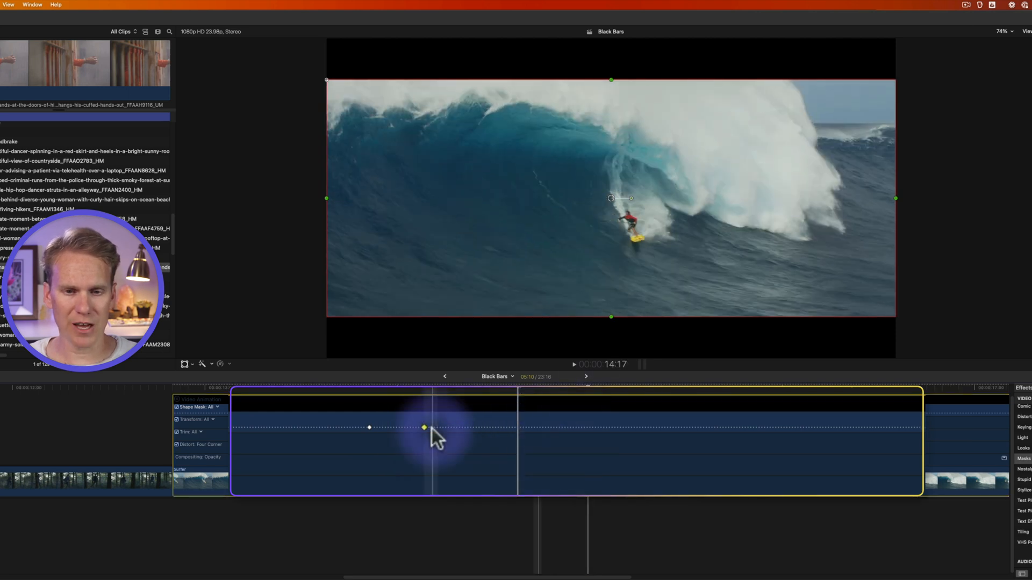
left_click_drag(425, 427, 616, 427)
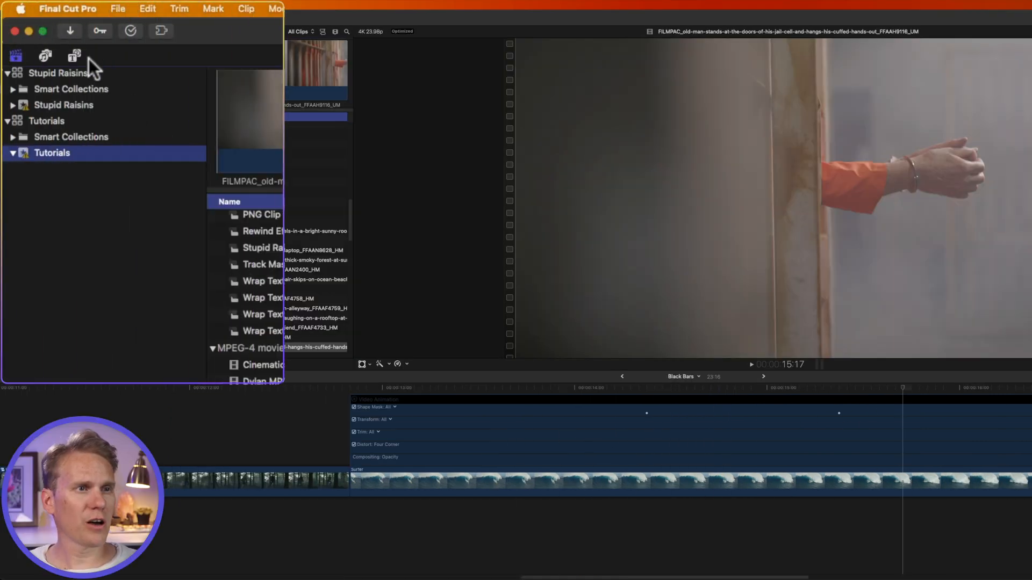
Step: Add the Custom generator from Titles and Generators and show its Color parameter
left_click(73, 55)
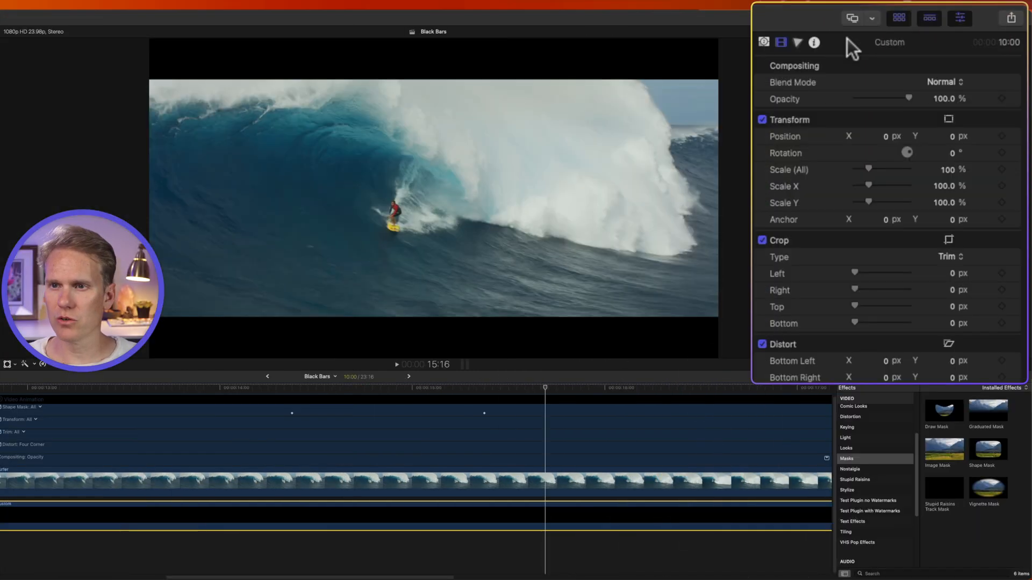
left_click(763, 42)
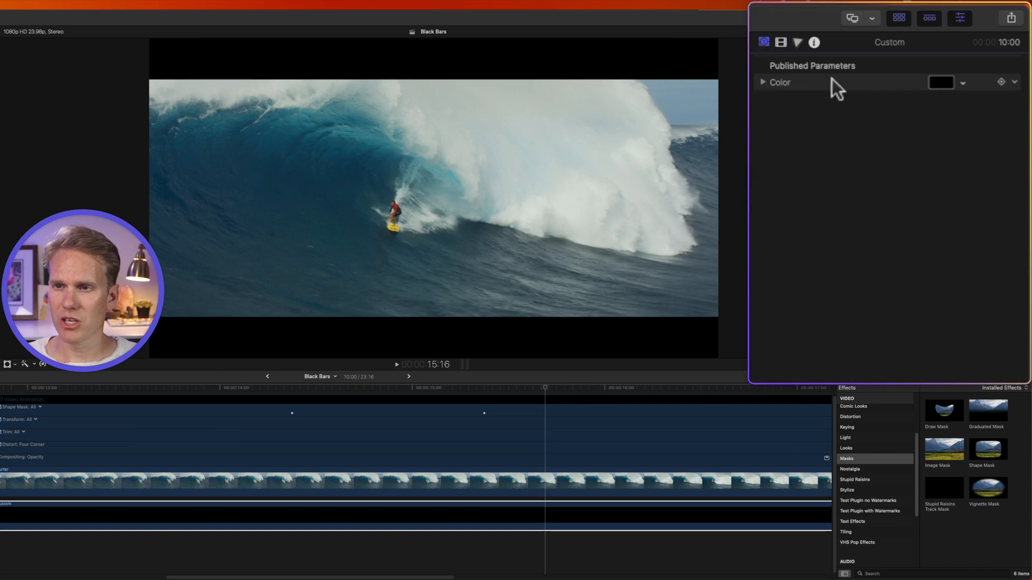
left_click(941, 83)
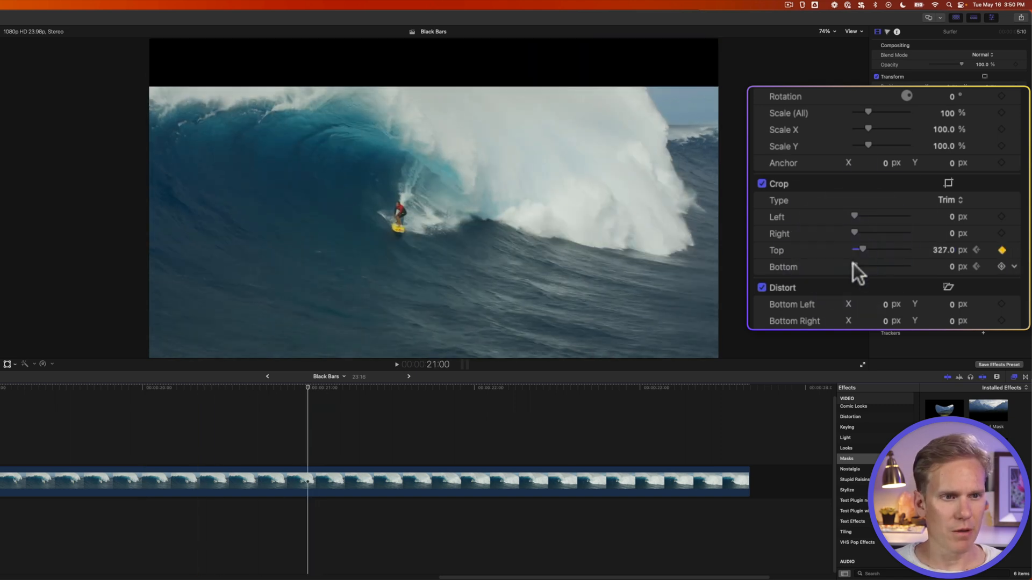
Step: Set keyframed Top and Bottom crop of about 325 px on the surfer clip
double_click(942, 250)
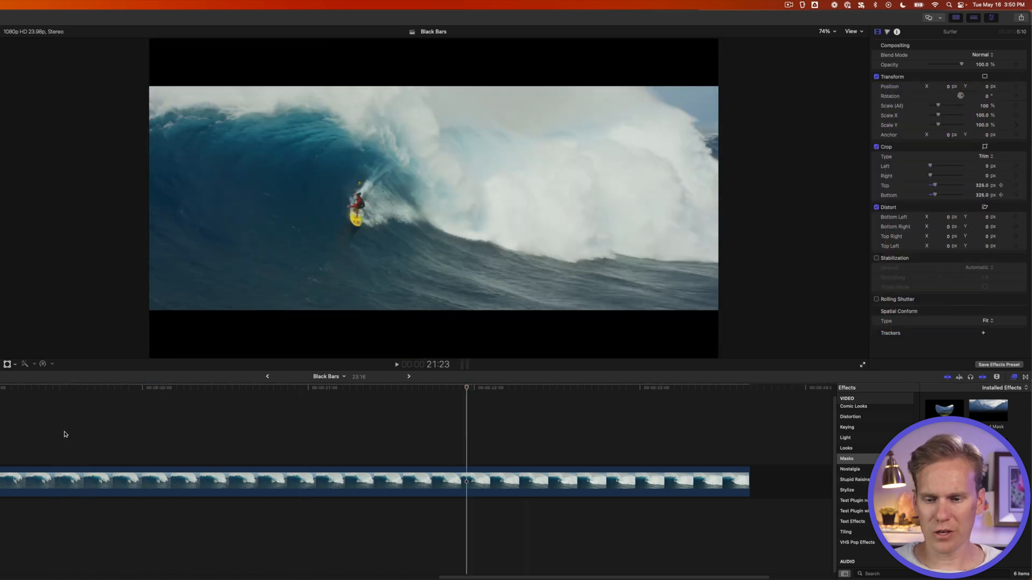
left_click(253, 481)
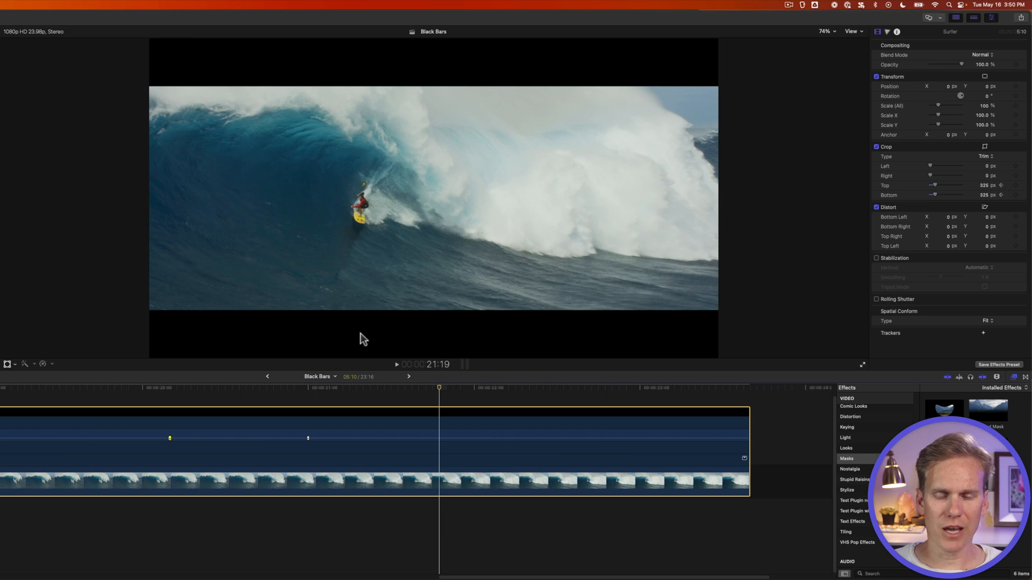
mouse_move(461, 83)
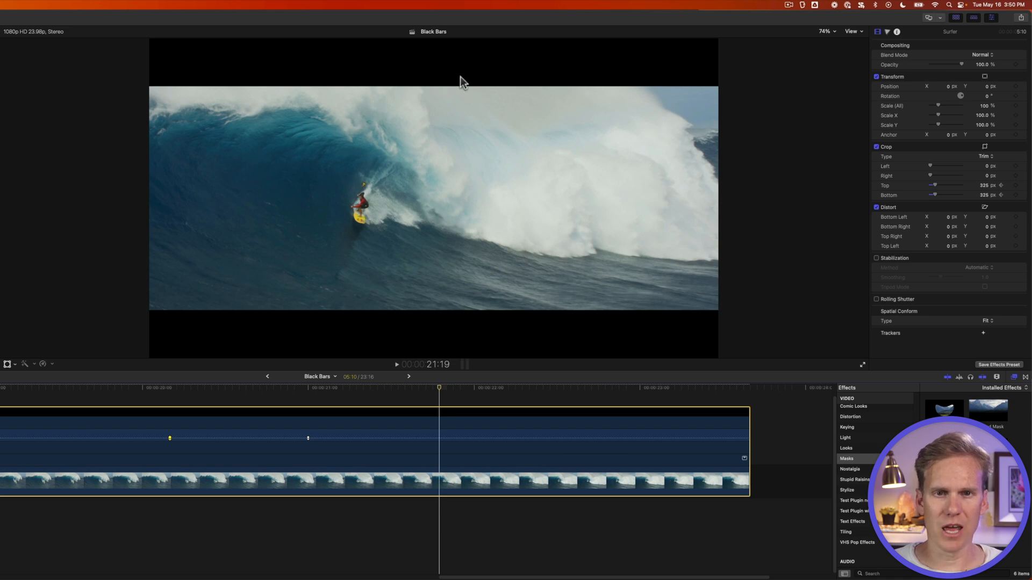